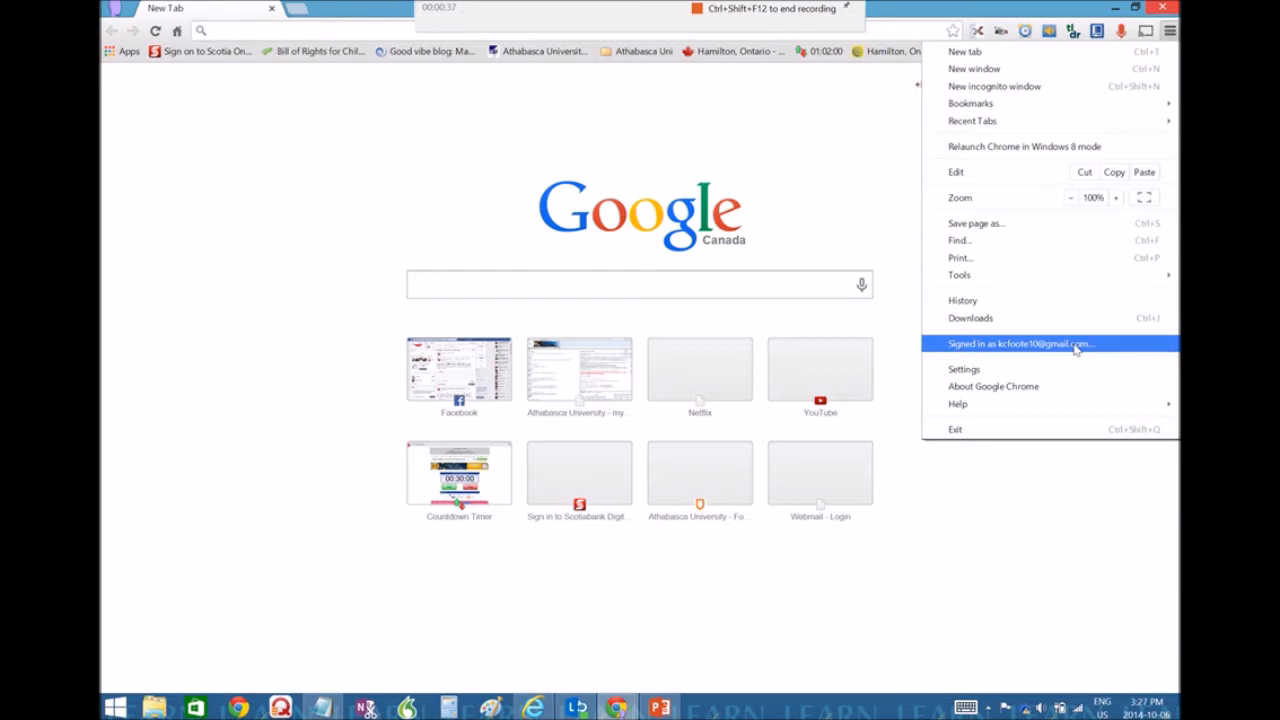
Reach Chrome's Settings page showing sign-in details and the list of users
{"action": "left_click", "coordinate": [963, 369]}
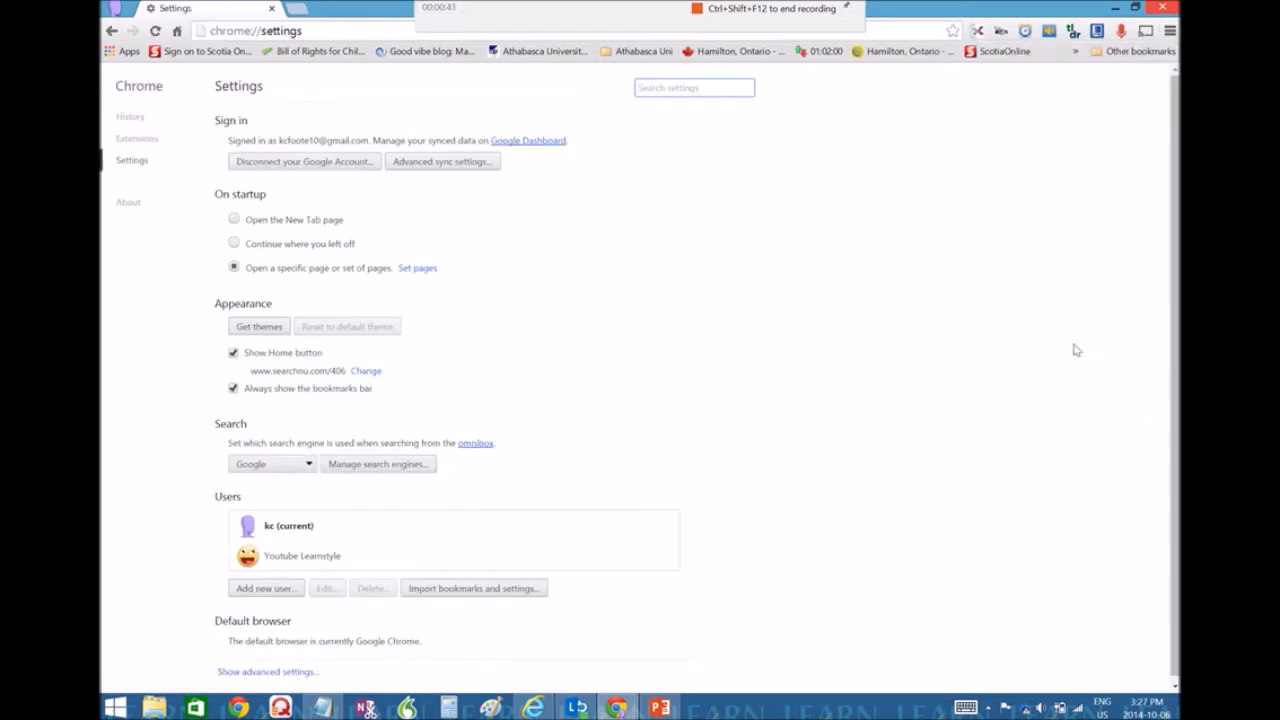
{"action": "mouse_move", "coordinate": [733, 306]}
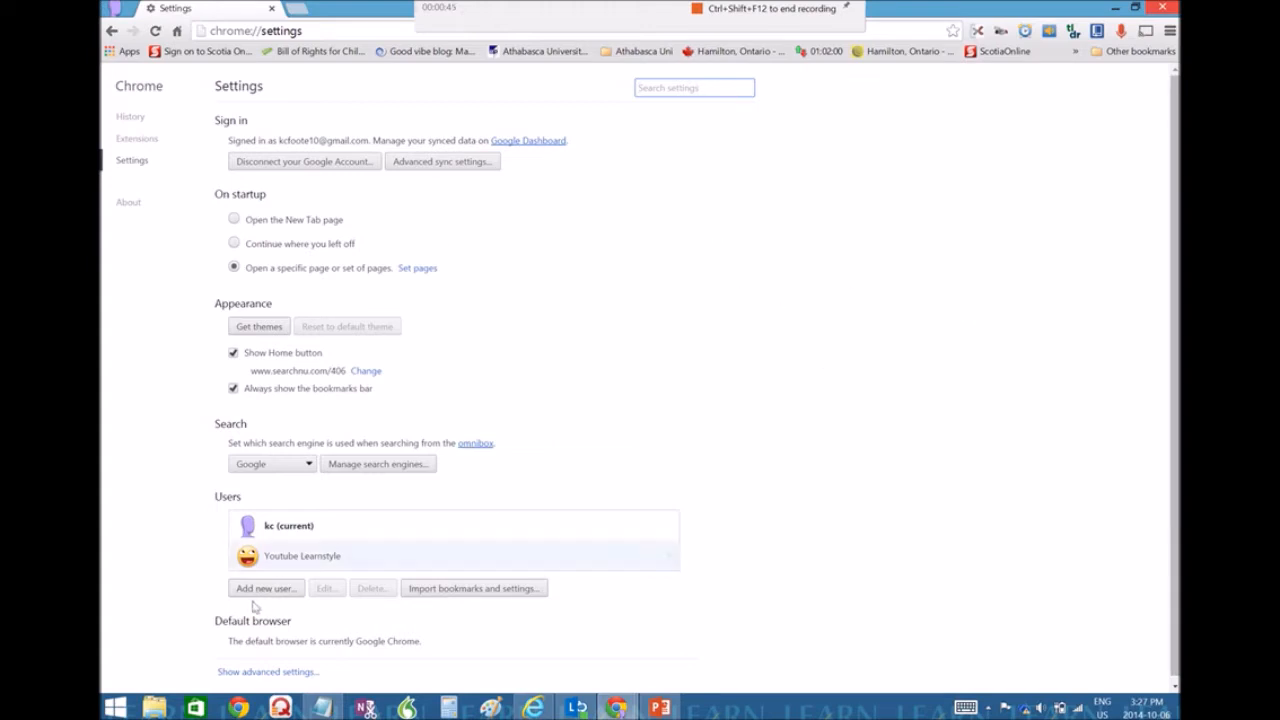
Add a new Chrome user with the green avatar and create it
{"action": "left_click", "coordinate": [266, 588]}
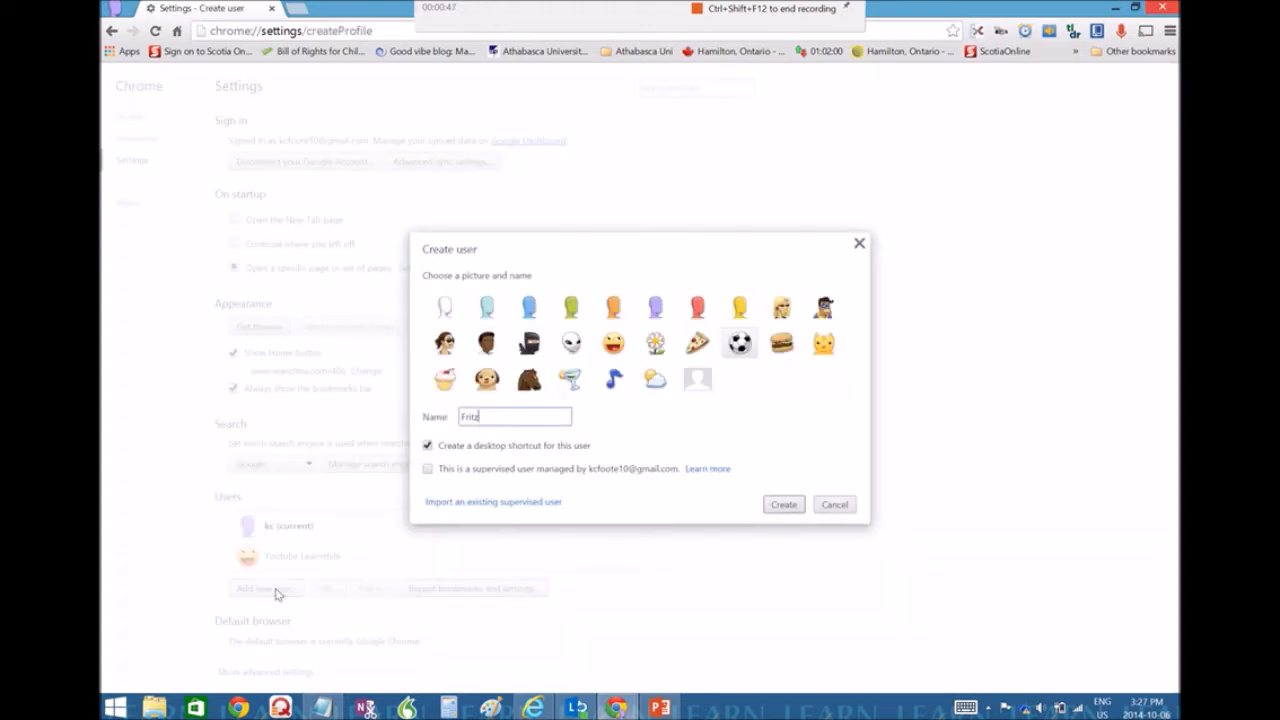
{"action": "left_click", "coordinate": [571, 307]}
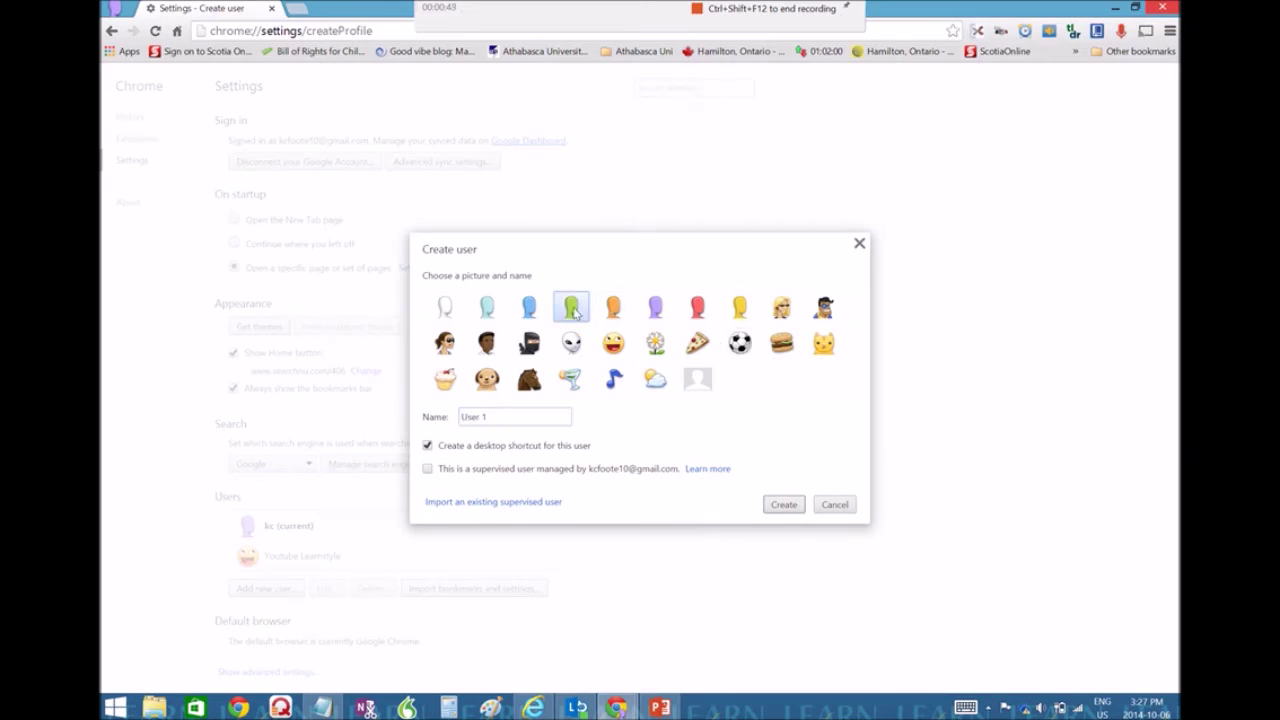
{"action": "left_click", "coordinate": [784, 504]}
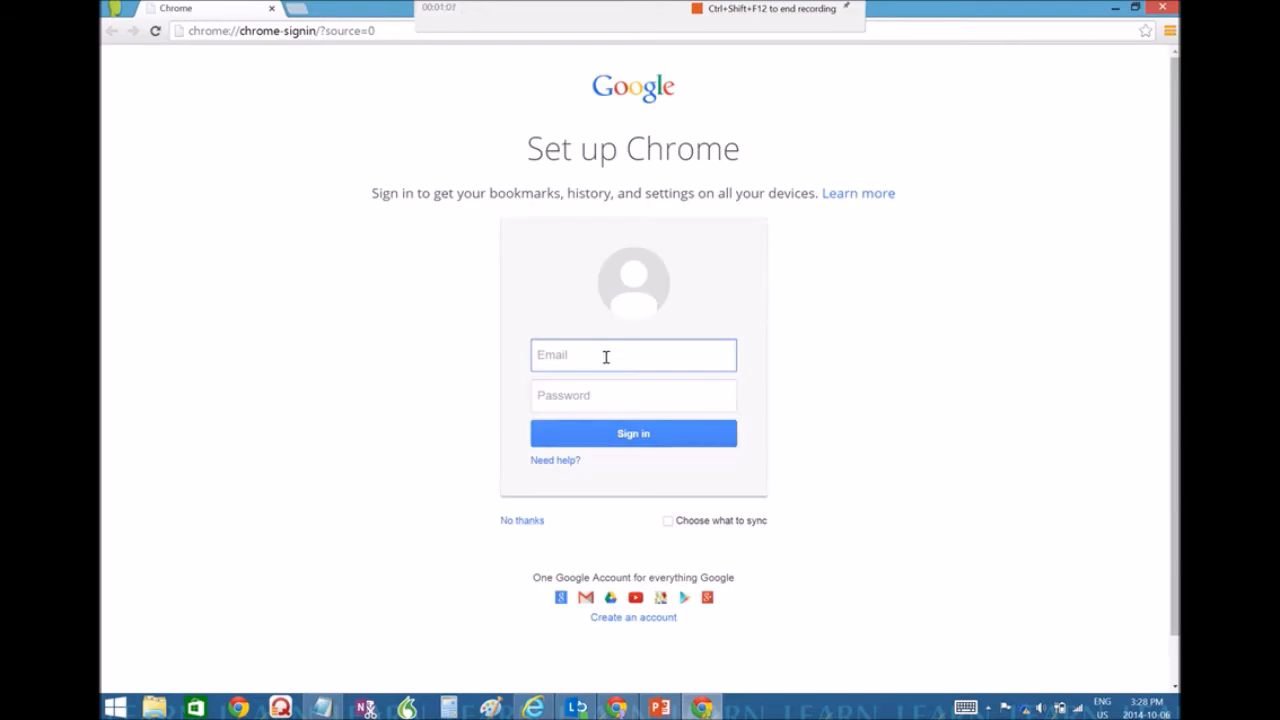
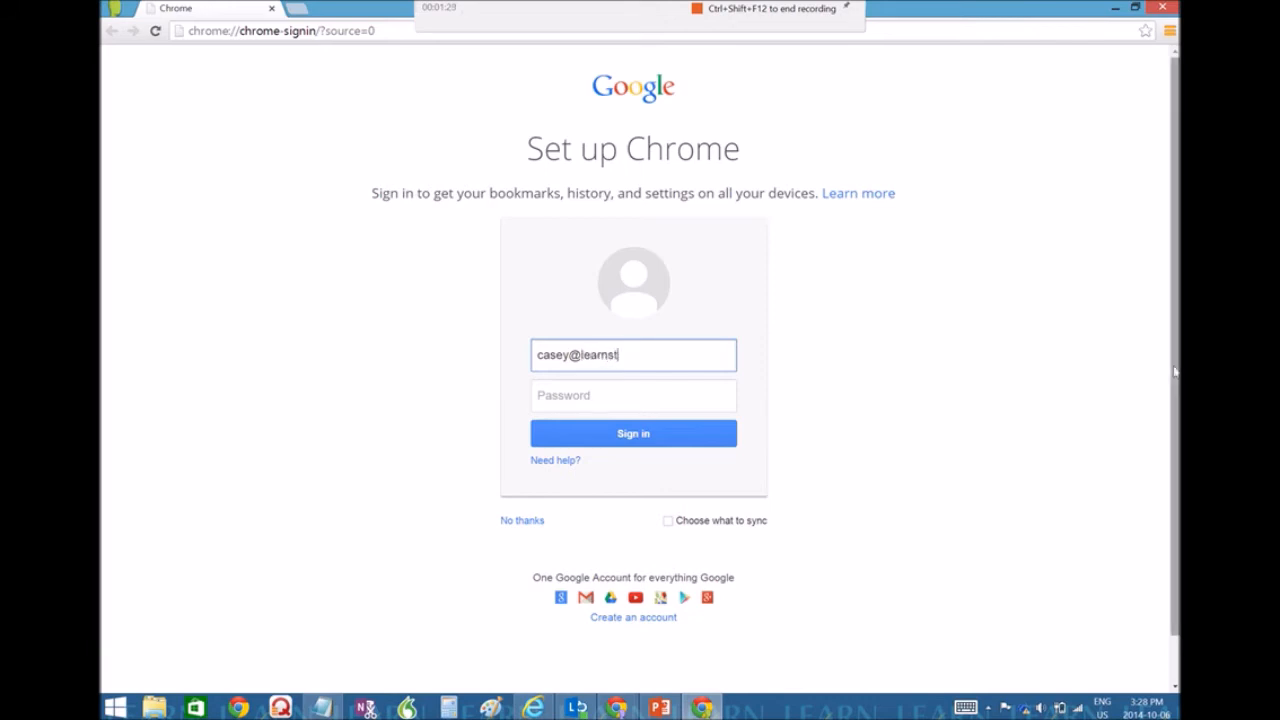
{"action": "left_click", "coordinate": [632, 395]}
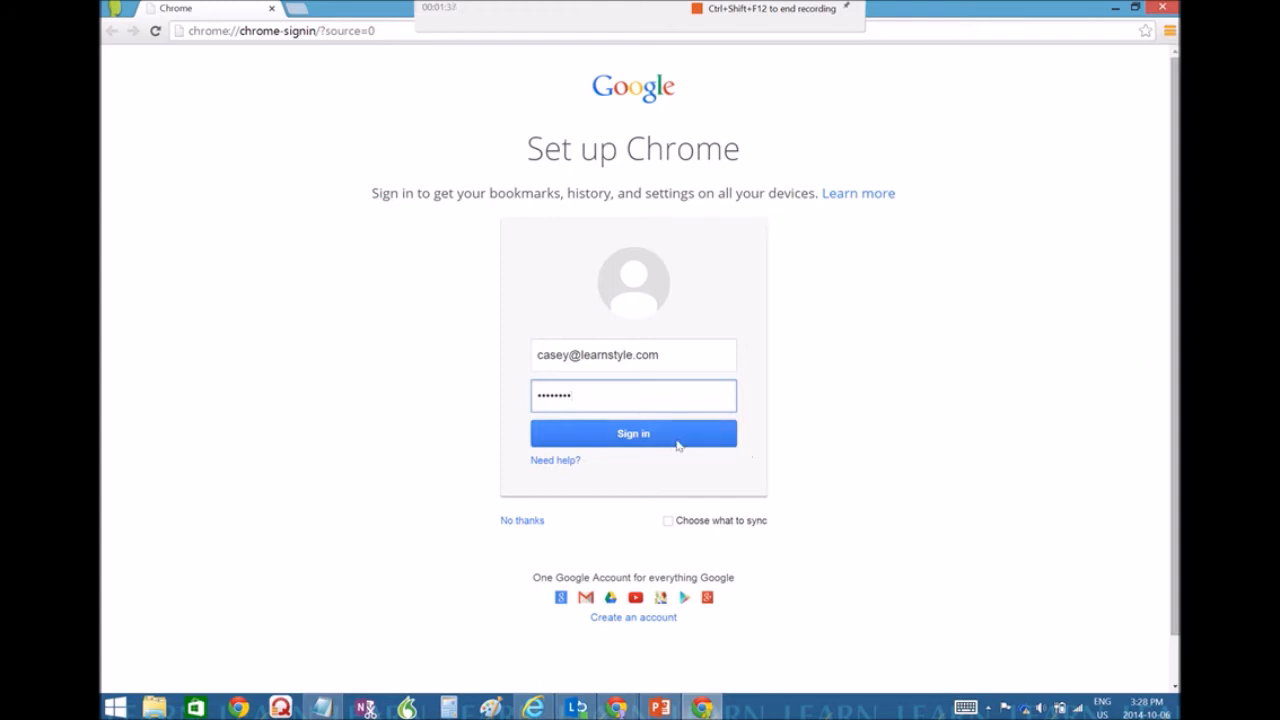
{"action": "left_click", "coordinate": [632, 433]}
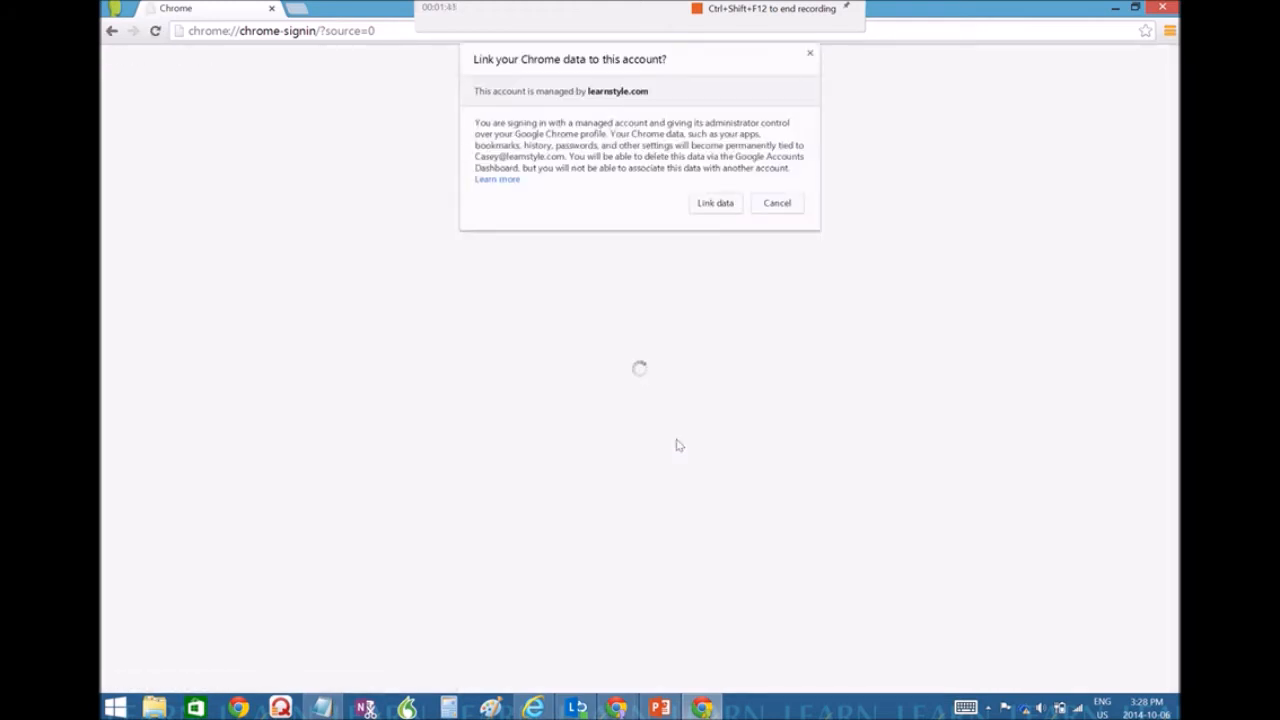
{"action": "mouse_move", "coordinate": [487, 70]}
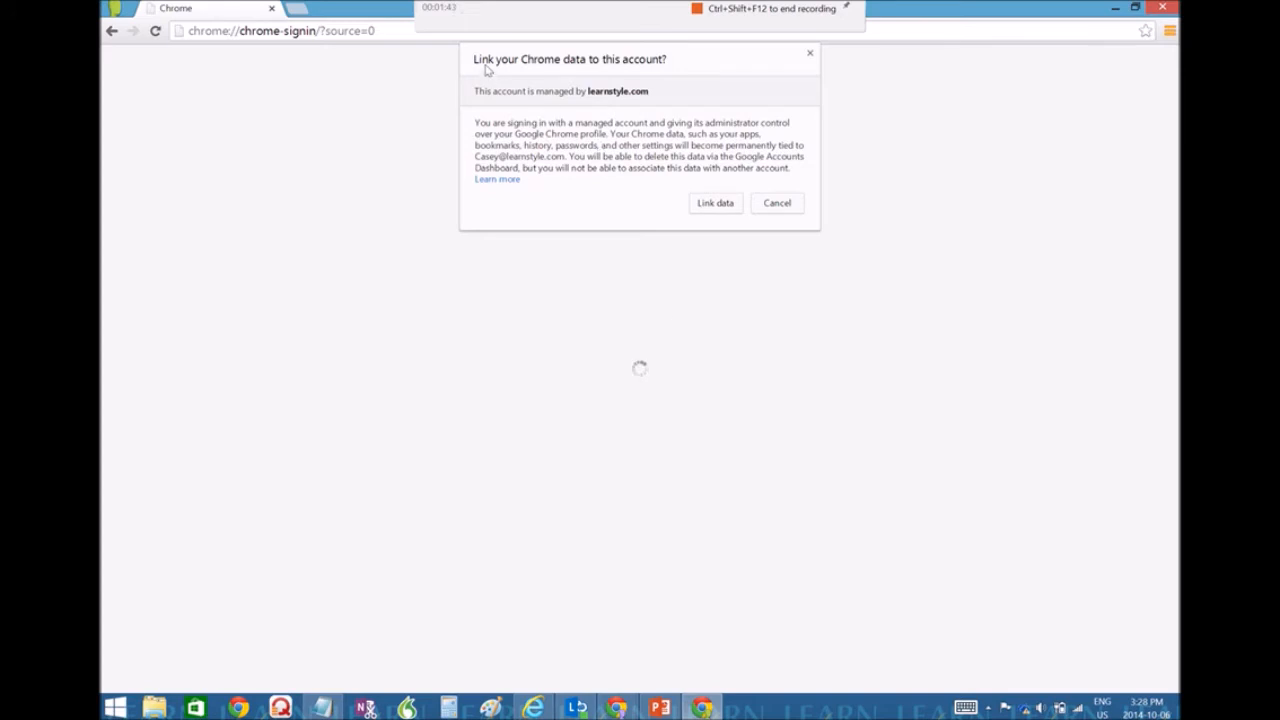
{"action": "mouse_move", "coordinate": [663, 88]}
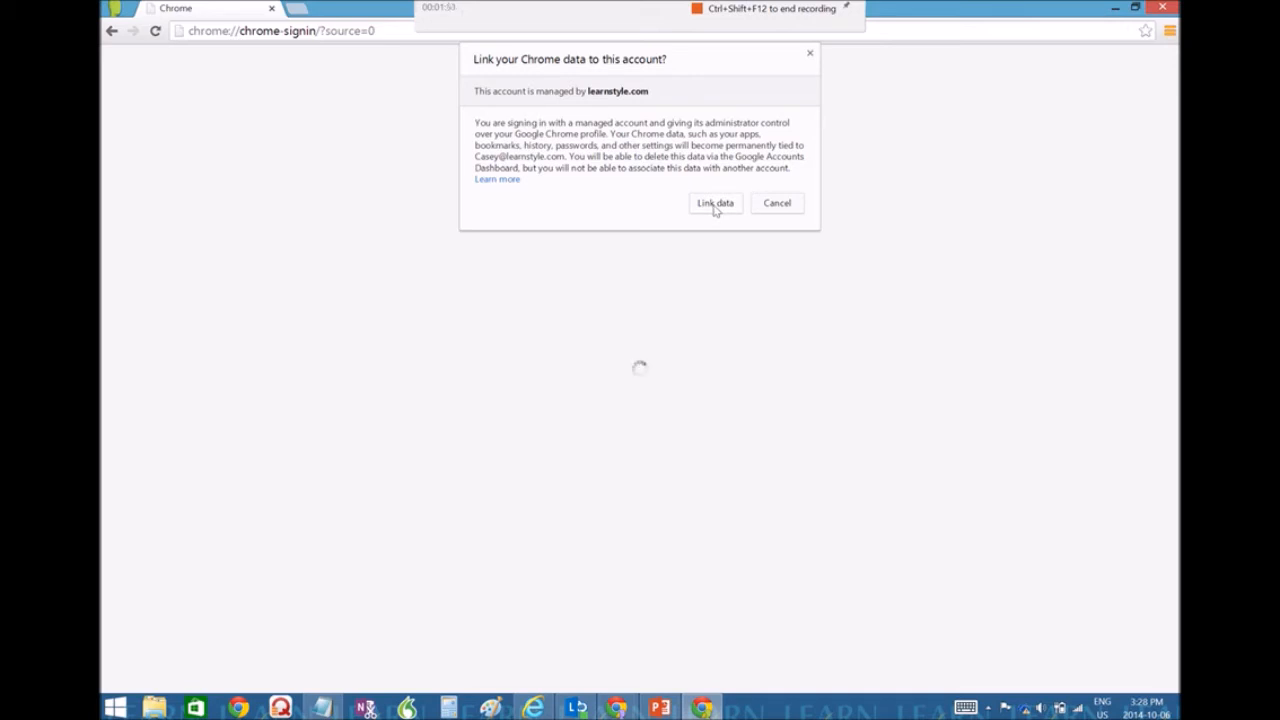
Choose Link data so Chrome data is tied to the managed account
{"action": "left_click", "coordinate": [714, 203]}
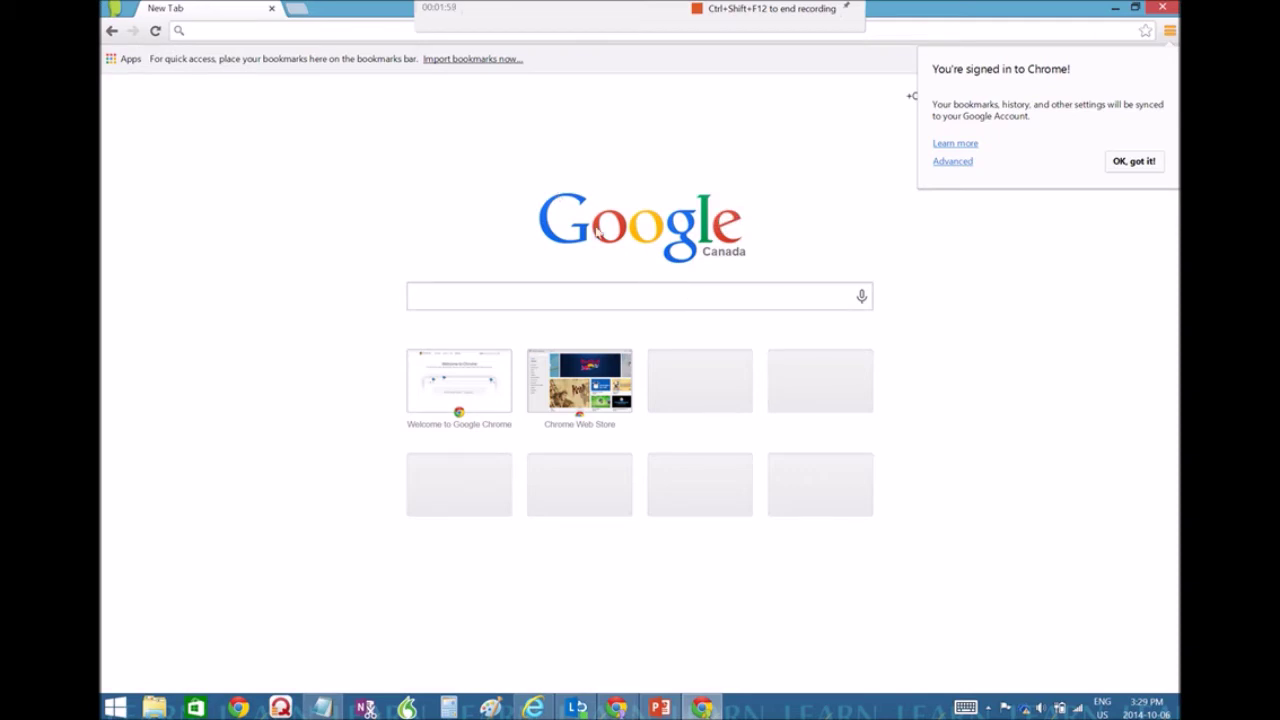
{"action": "mouse_move", "coordinate": [464, 238]}
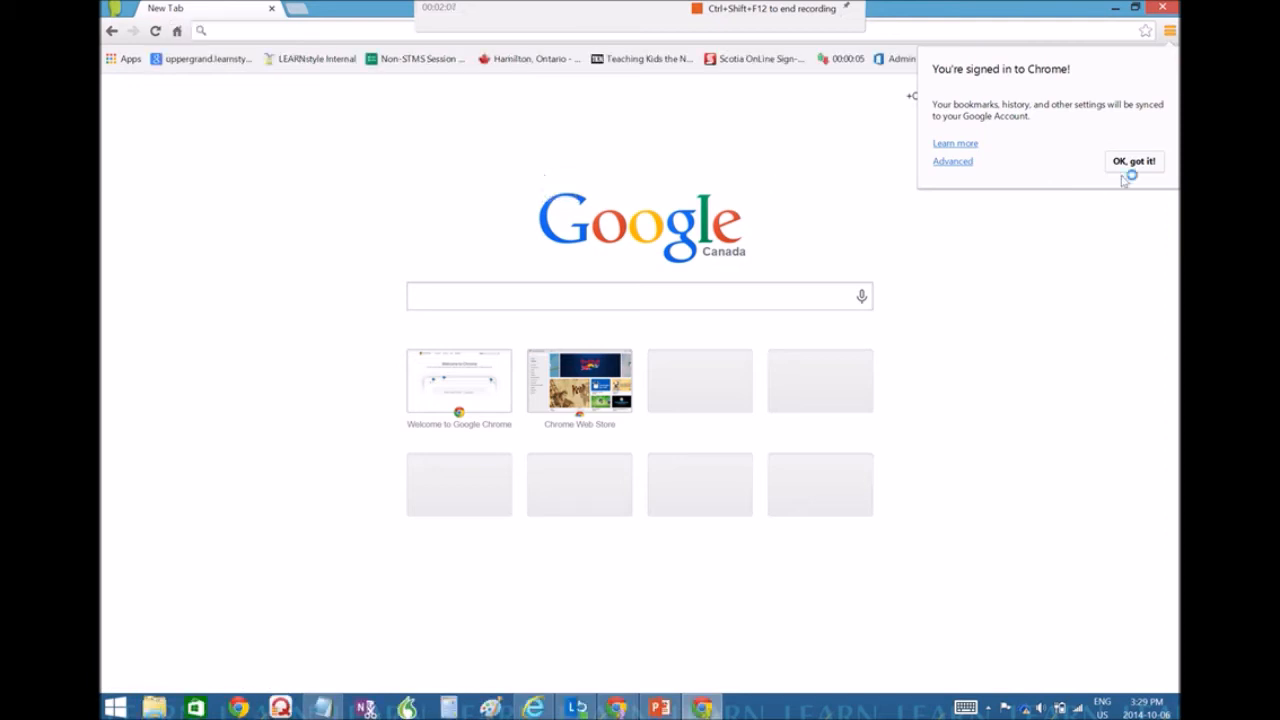
Acknowledge the signed-in bubble with 'OK, got it!' and let sync load
{"action": "left_click", "coordinate": [1133, 161]}
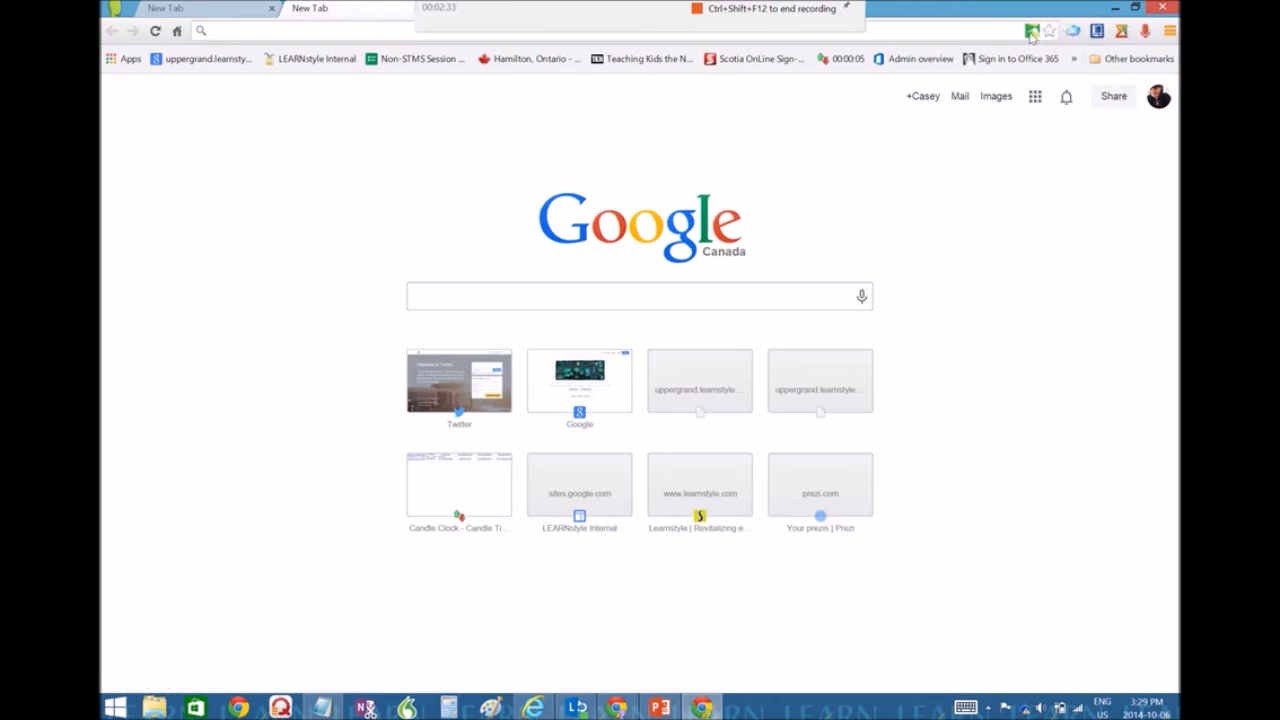
{"action": "mouse_move", "coordinate": [1087, 317]}
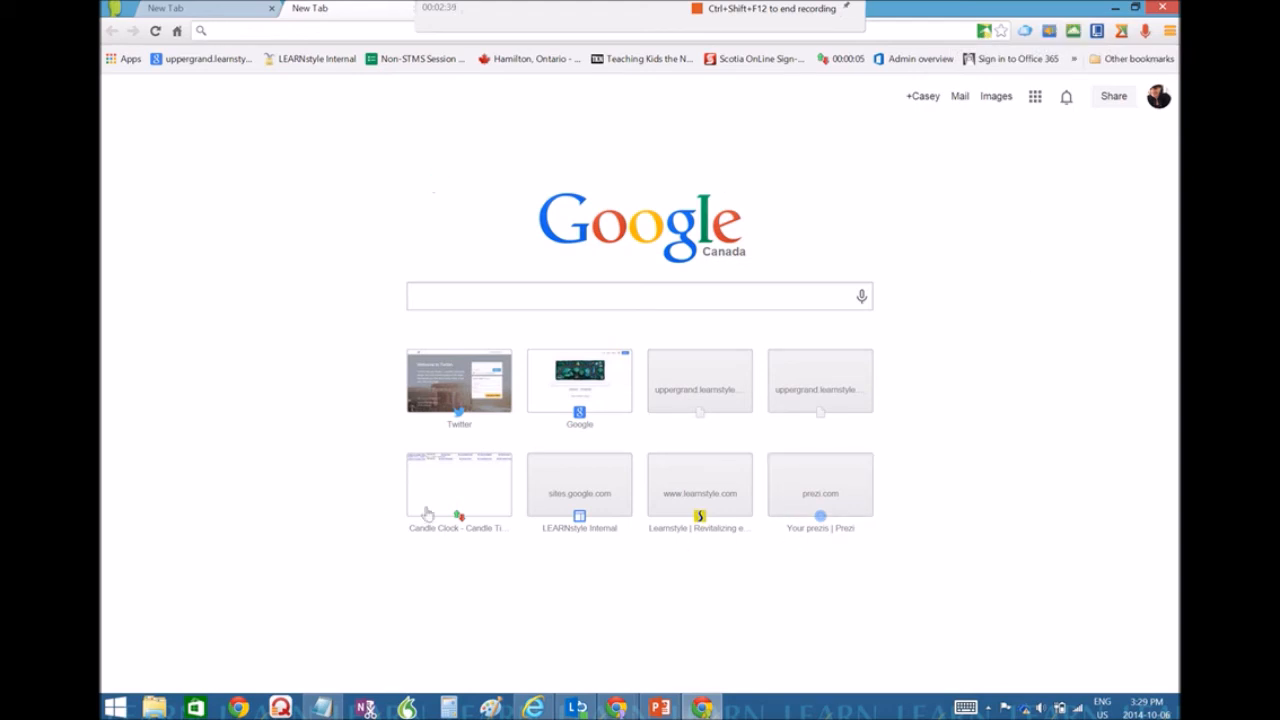
{"action": "mouse_move", "coordinate": [678, 210]}
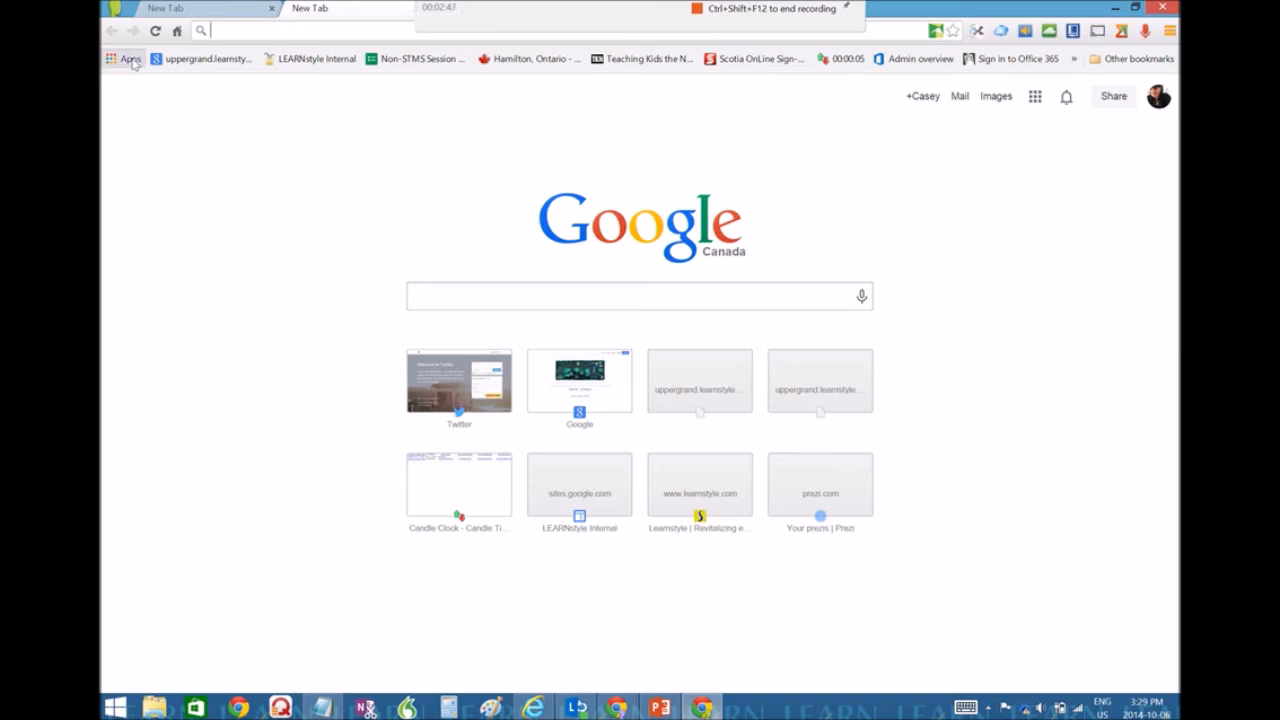
Show the chrome://apps page via Apps on the bookmarks bar
{"action": "left_click", "coordinate": [121, 58]}
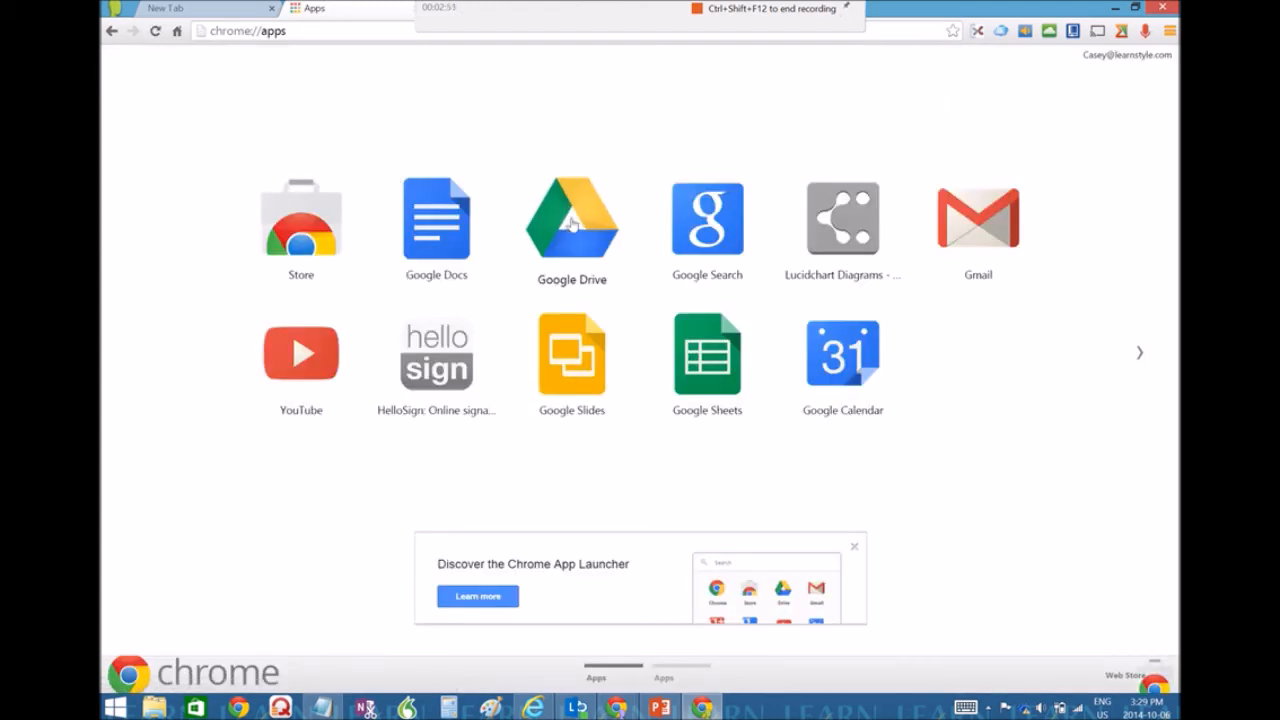
Launch Google Drive from the Apps page to reach My Drive
{"action": "left_click", "coordinate": [571, 218]}
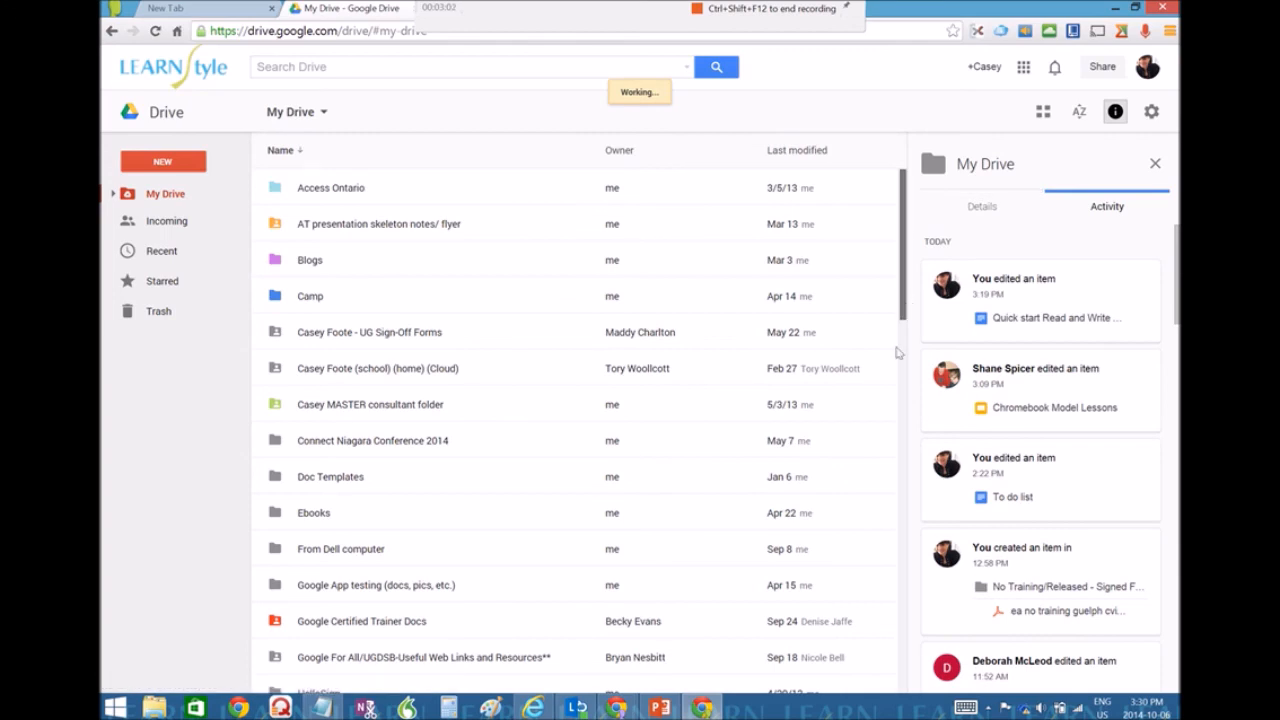
Scroll the My Drive list down past the folders toward the individual documents
{"action": "scroll", "scroll_direction": "down", "scroll_amount": 3}
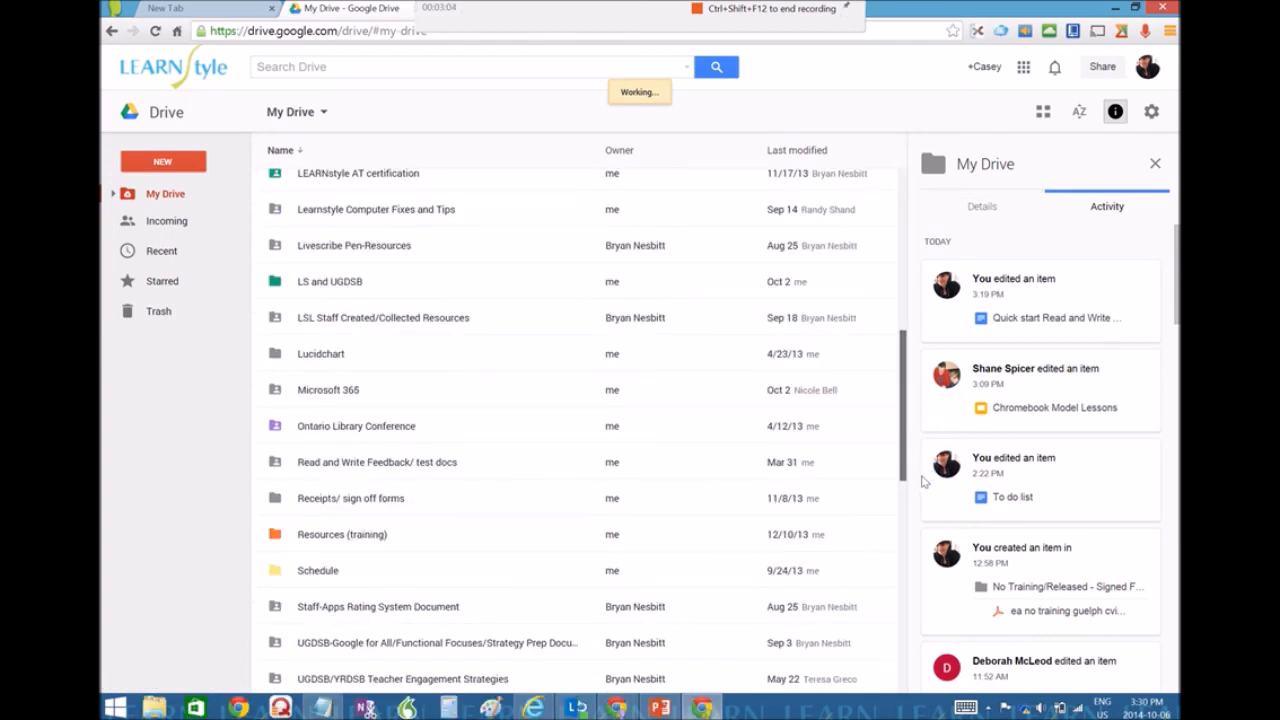
{"action": "scroll", "scroll_direction": "down", "scroll_amount": 3}
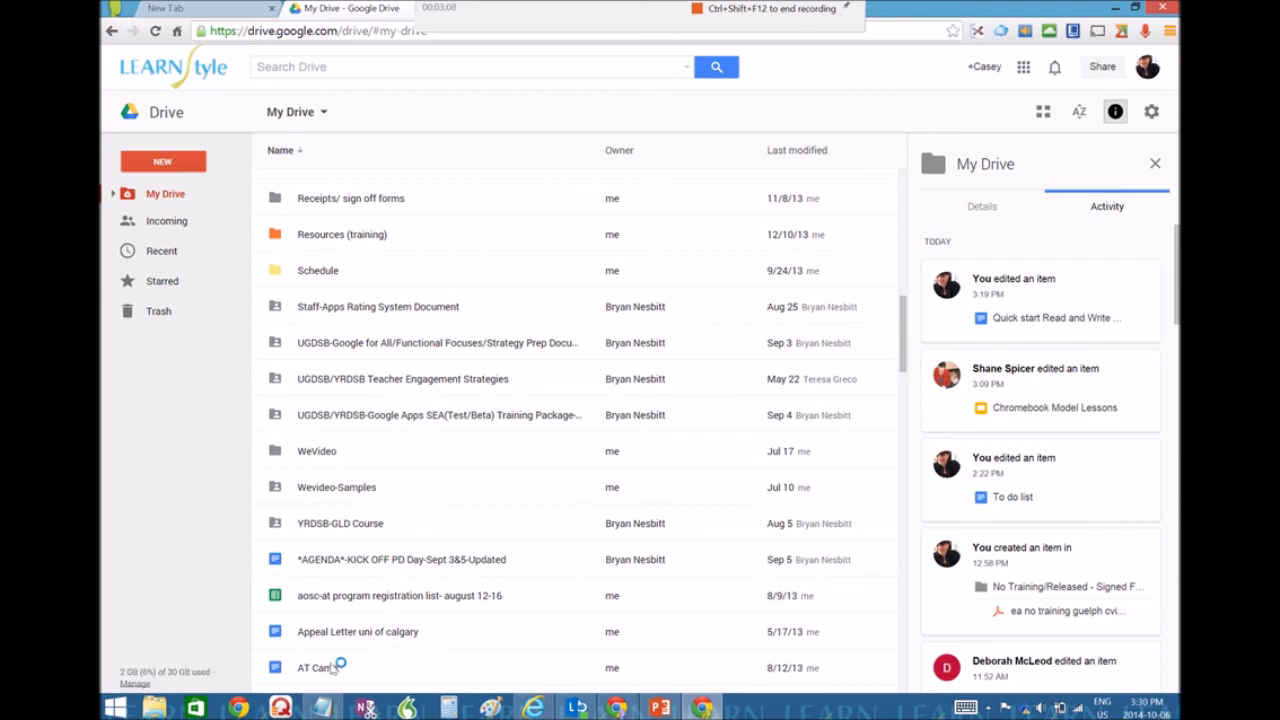
{"action": "mouse_move", "coordinate": [322, 670]}
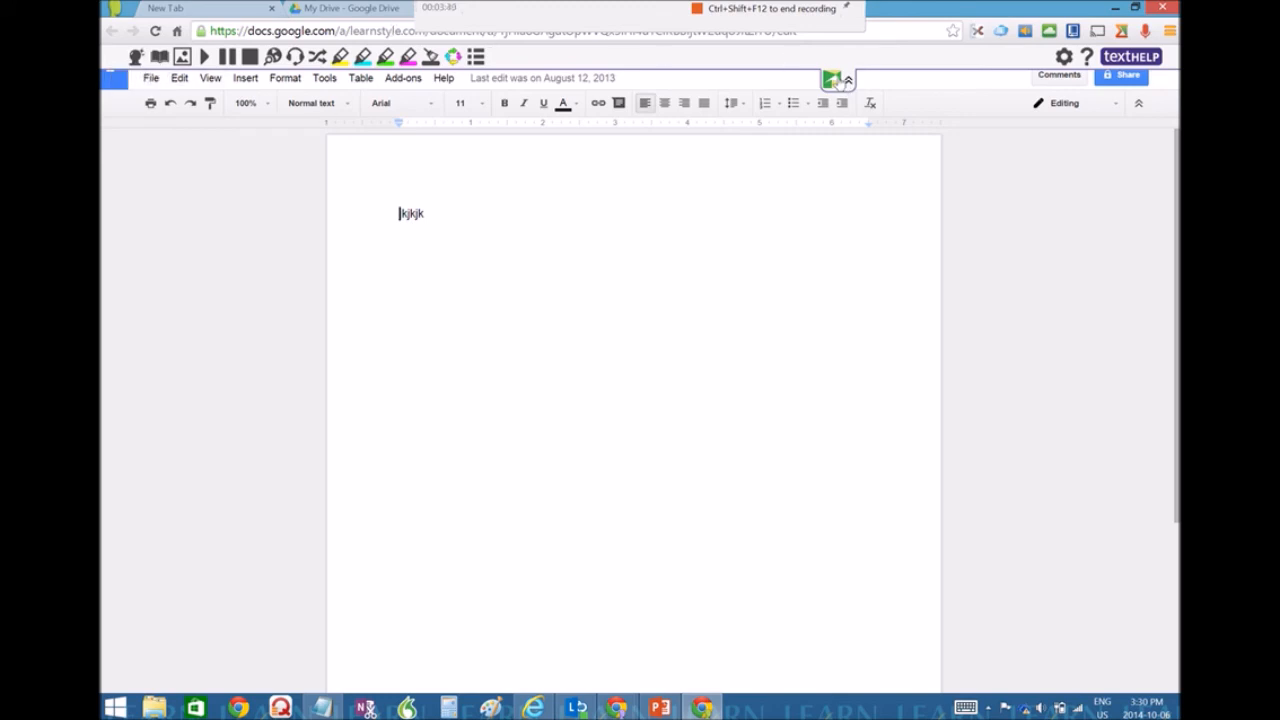
{"action": "mouse_move", "coordinate": [438, 139]}
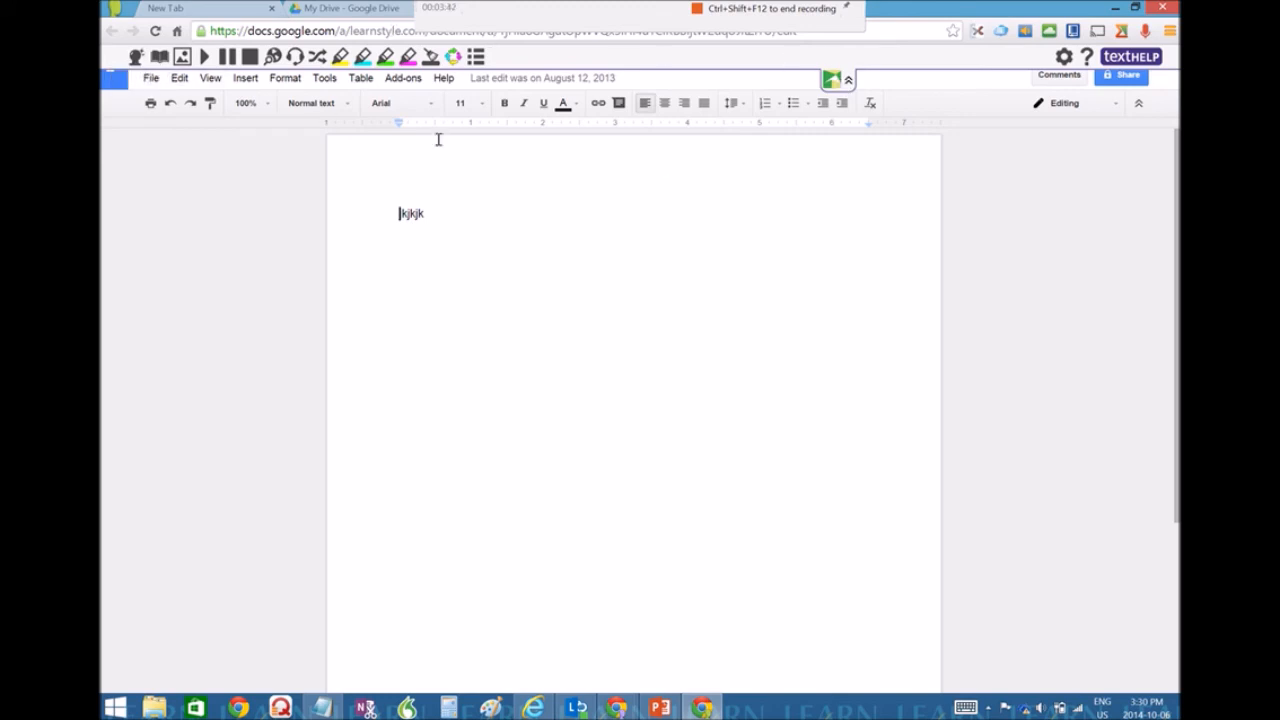